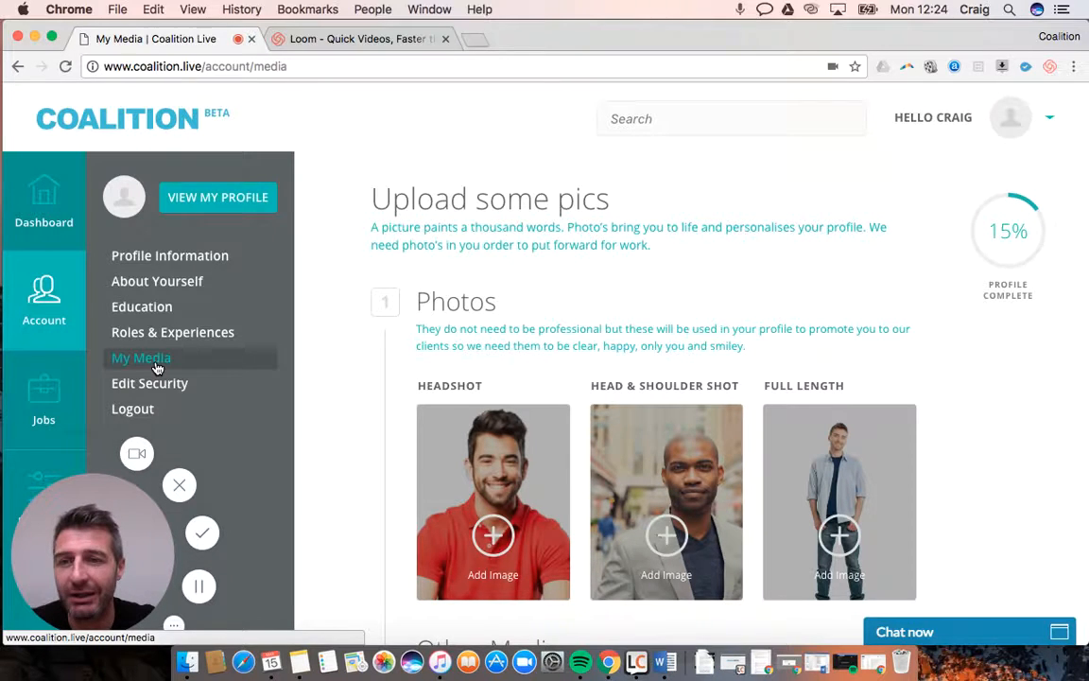
pyautogui.scroll(-3)
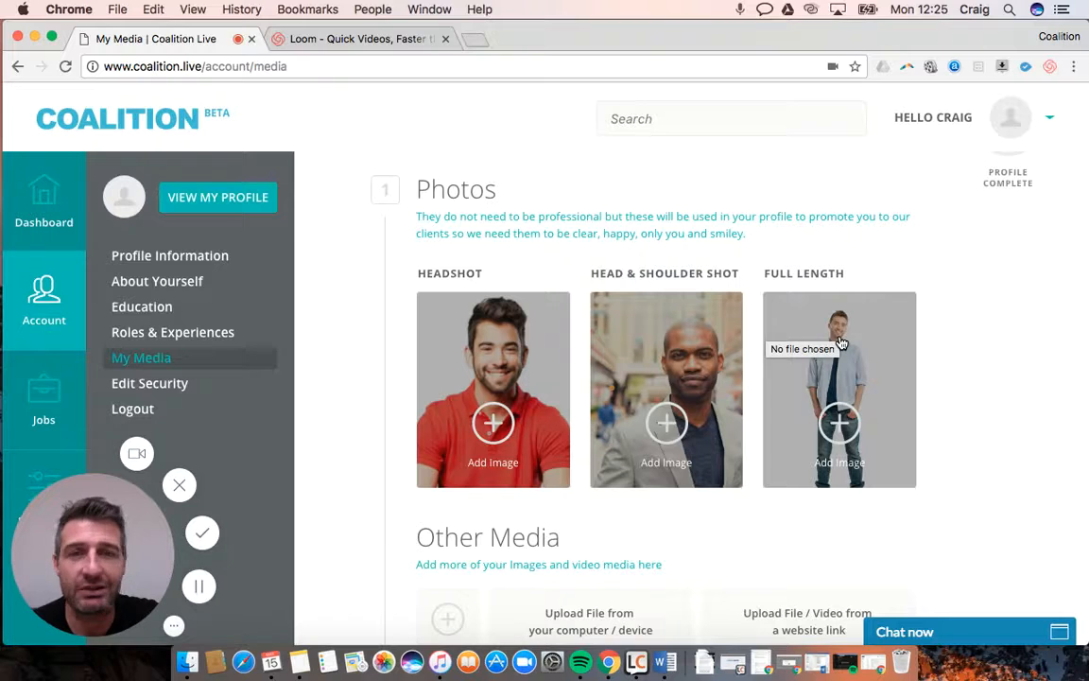
pyautogui.moveTo(624, 336)
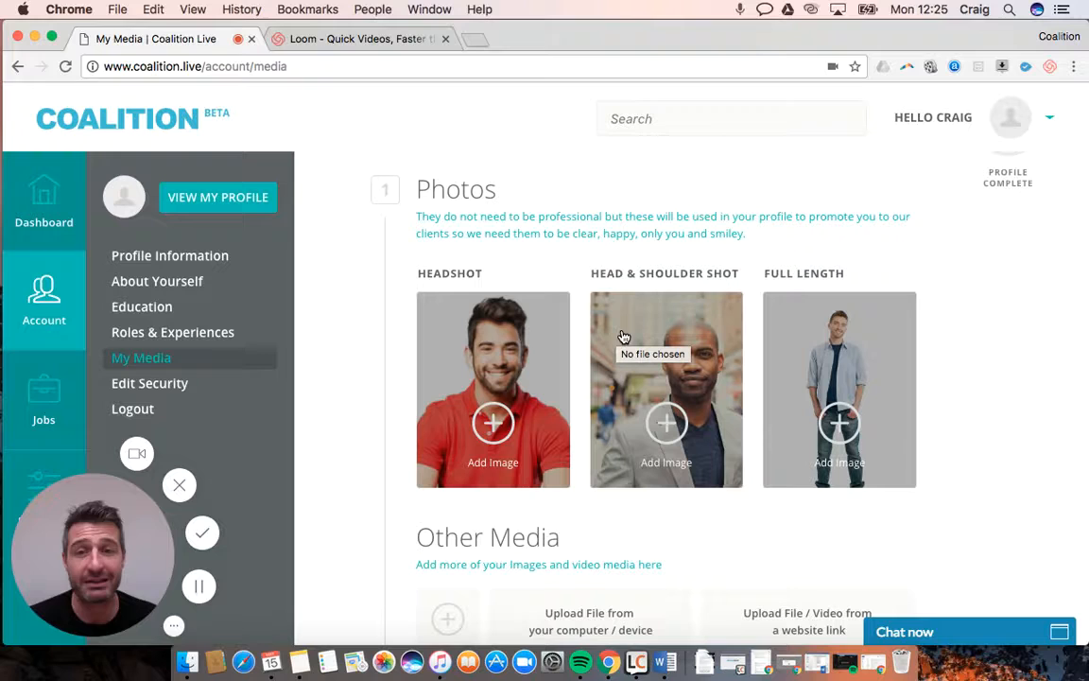
pyautogui.scroll(-3)
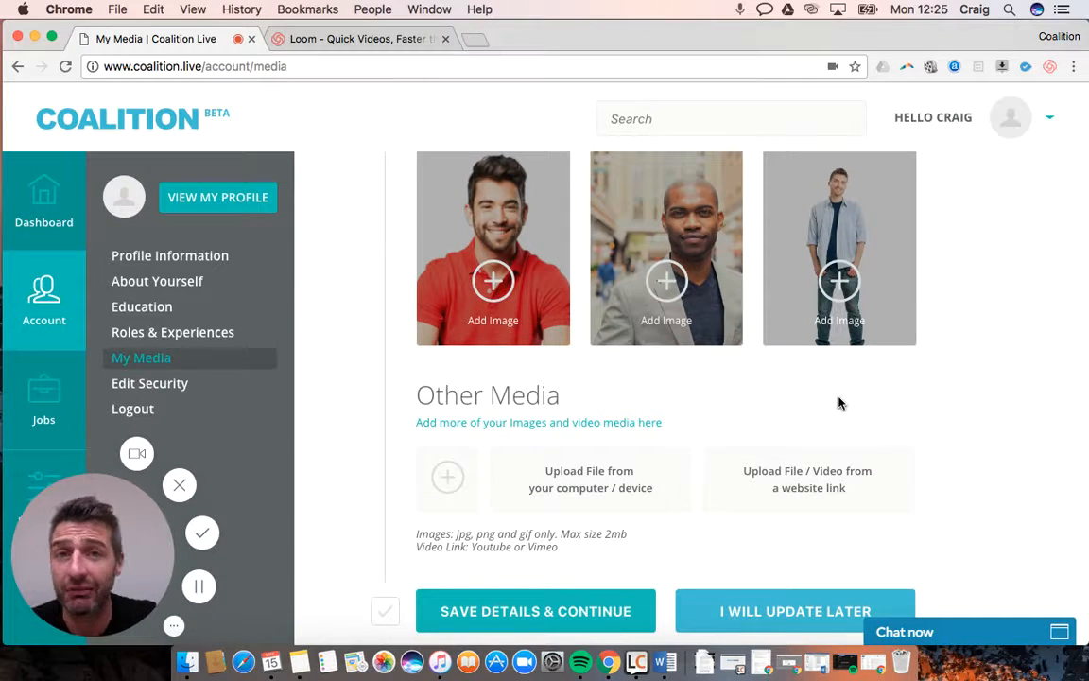
pyautogui.scroll(-3)
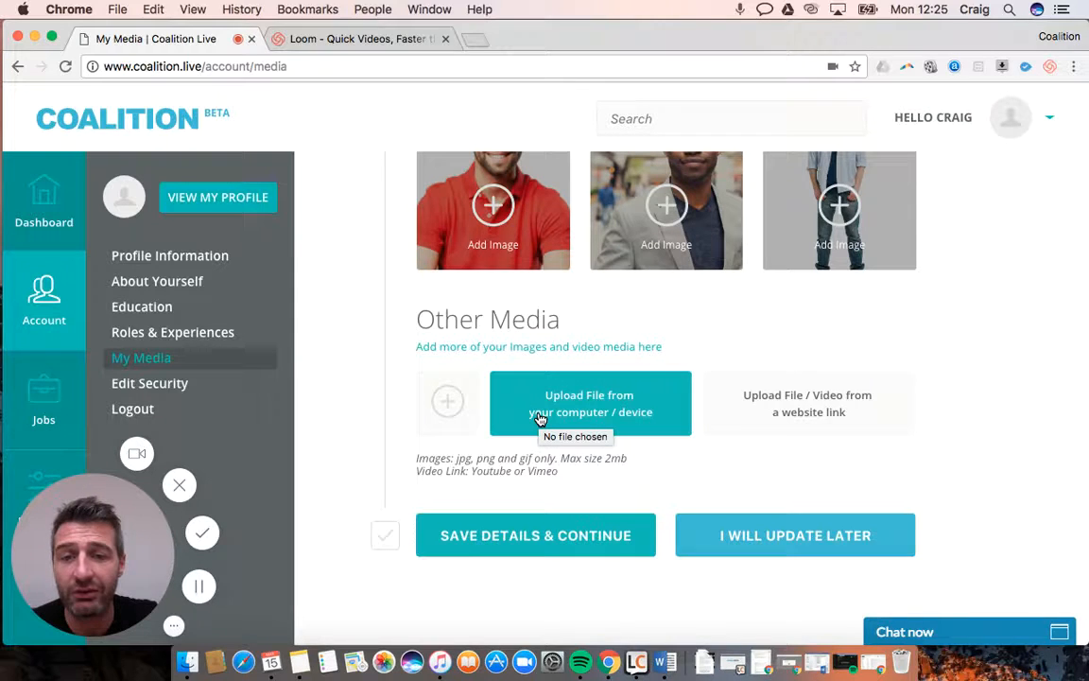
pyautogui.moveTo(491, 283)
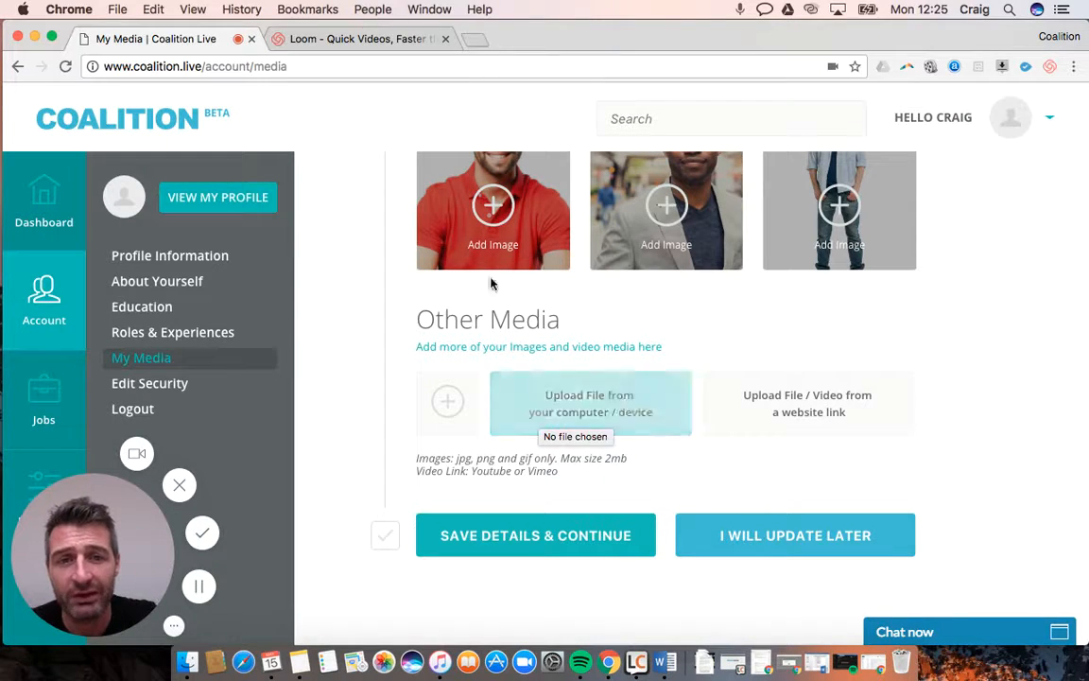